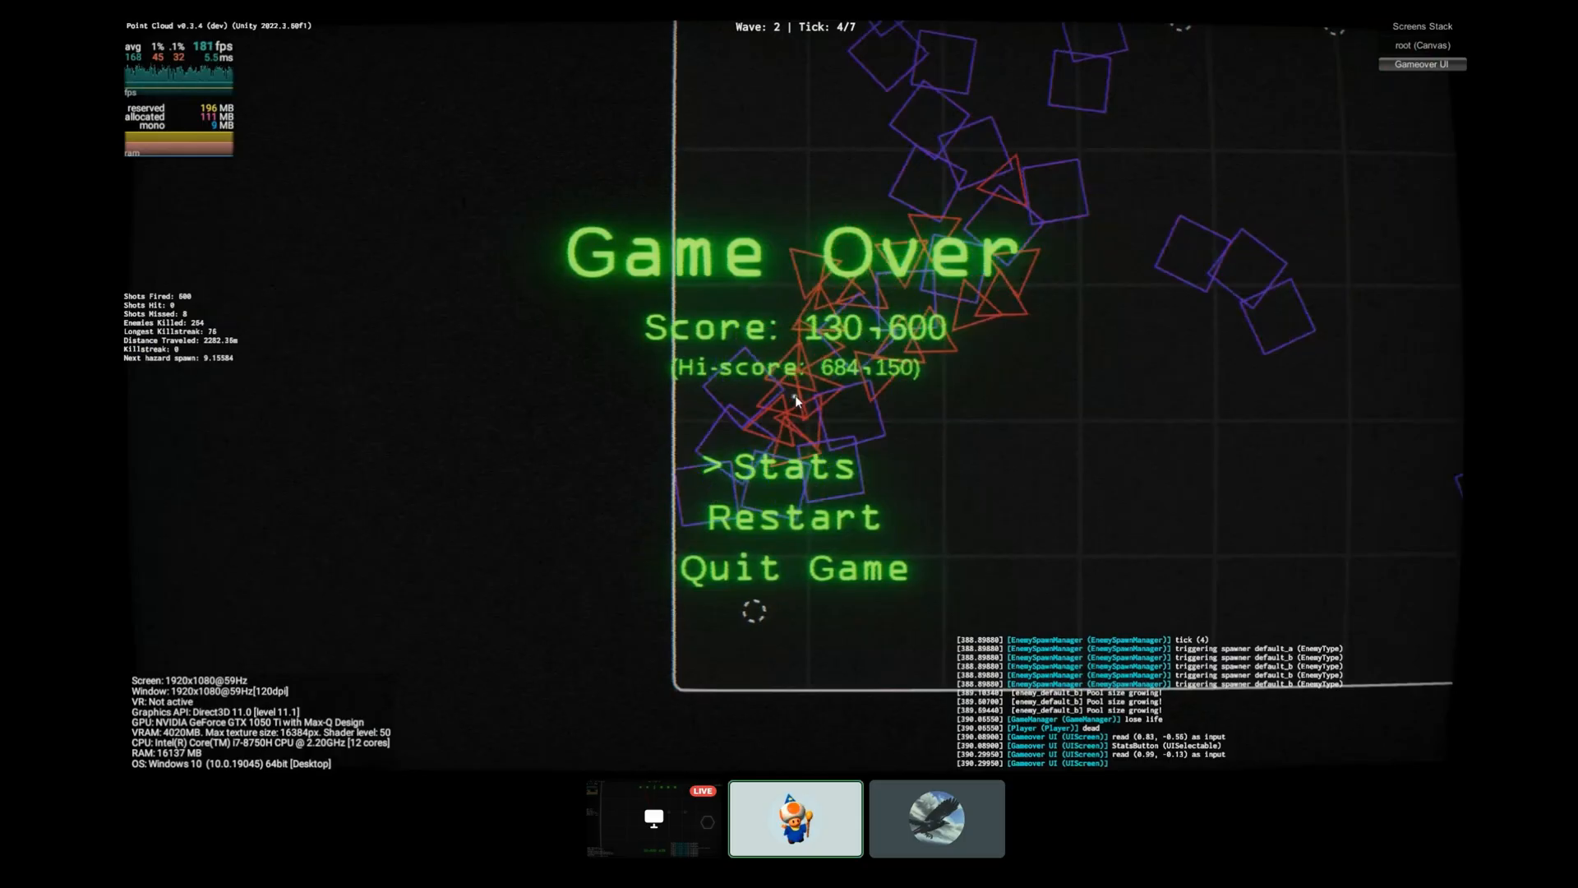
Restart from the Game Over screen (score 130,600) to begin a new run at wave 1
click(792, 516)
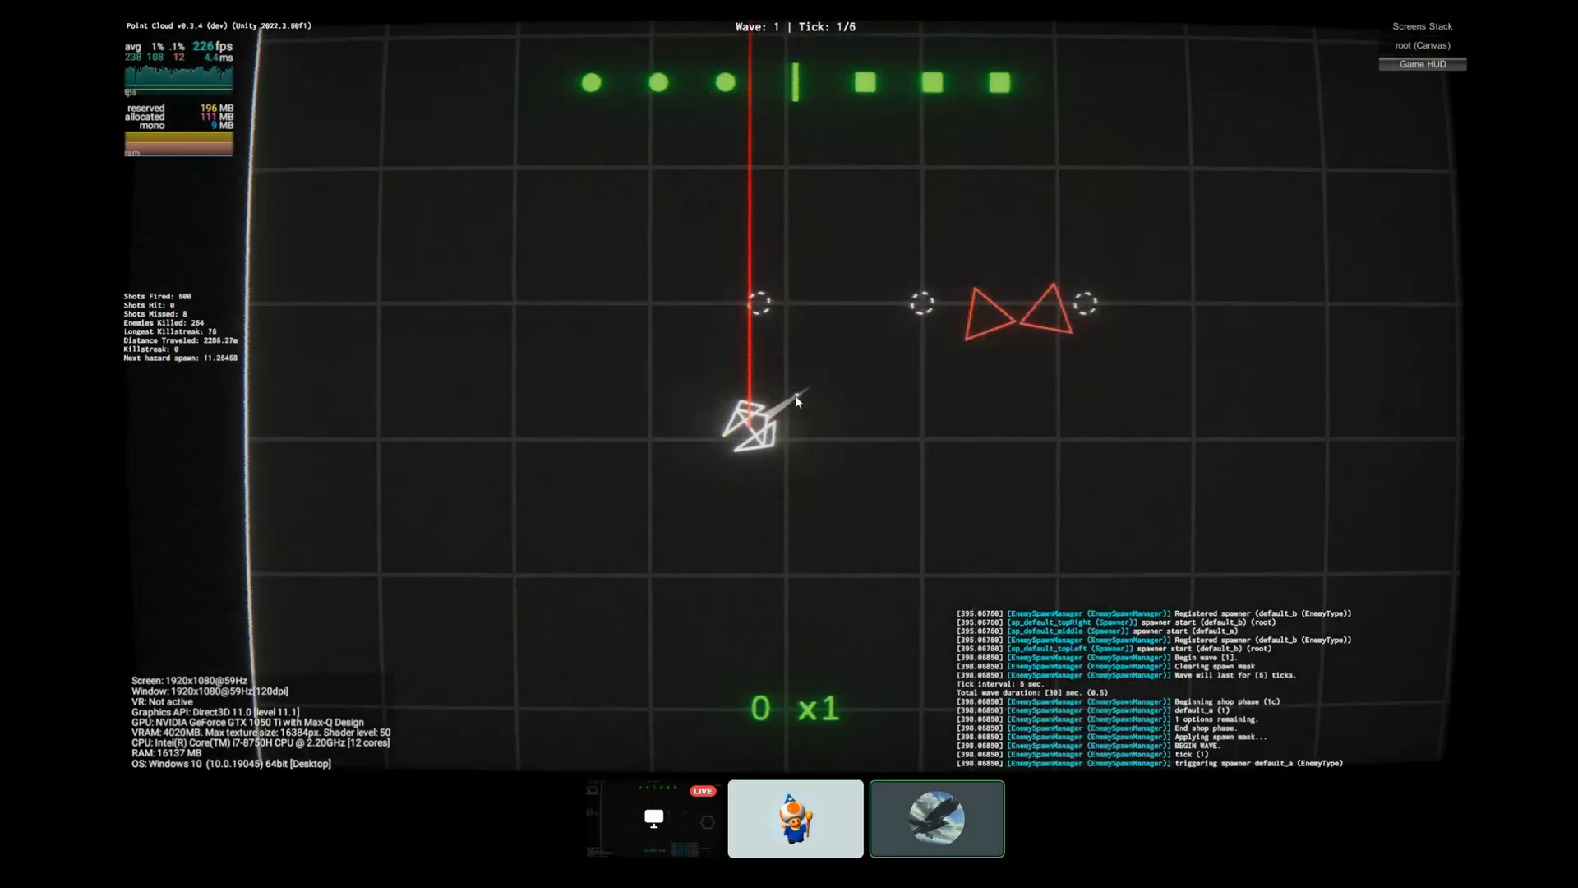